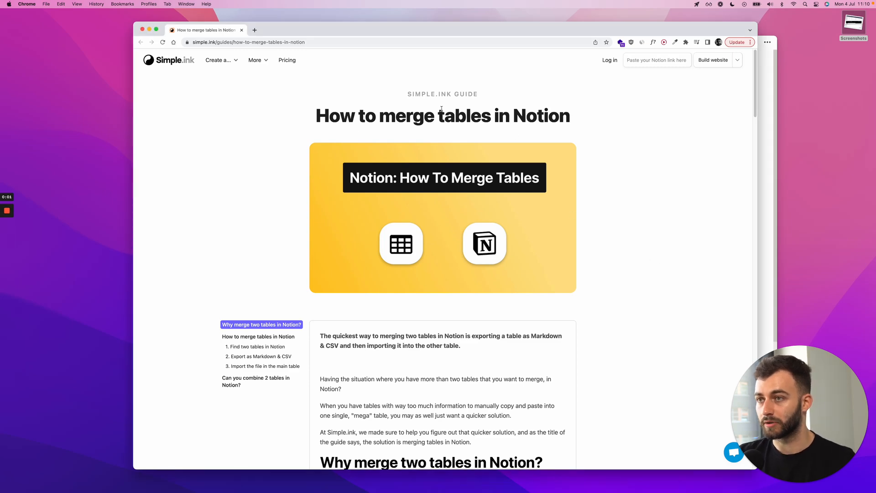
# Scroll down the Simple.ink guide to the table-merging steps.
pyautogui.scroll(-3)
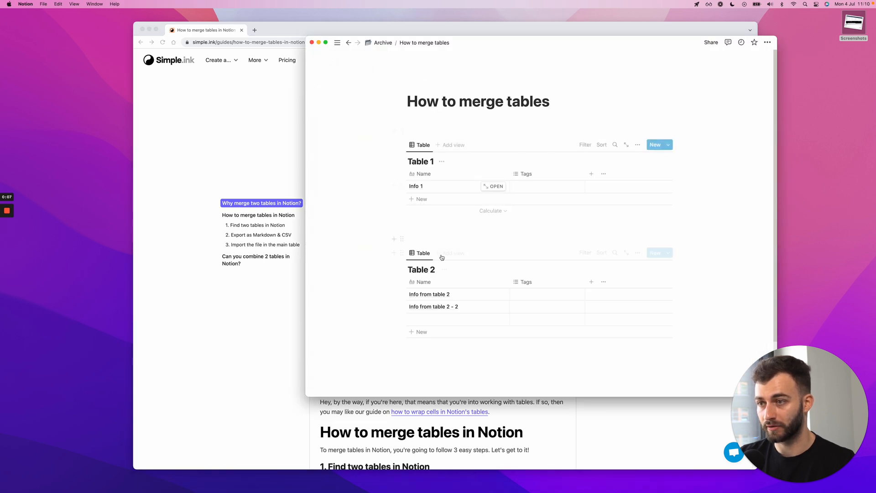
pyautogui.moveTo(426, 351)
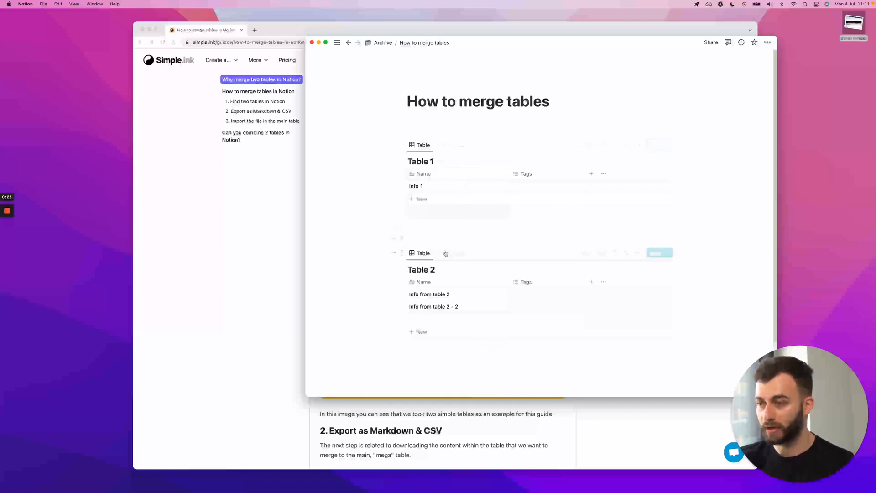
pyautogui.moveTo(438, 299)
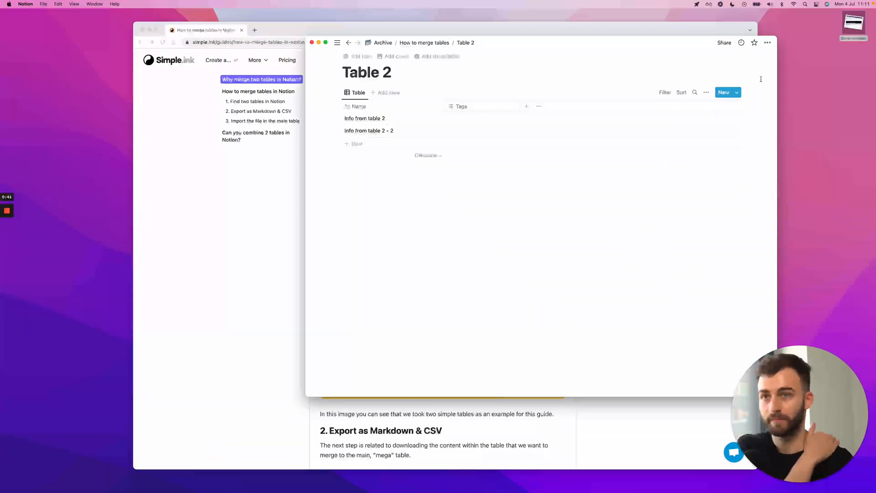
# Export Table 2's current view as Markdown & CSV from the page options menu.
pyautogui.click(767, 43)
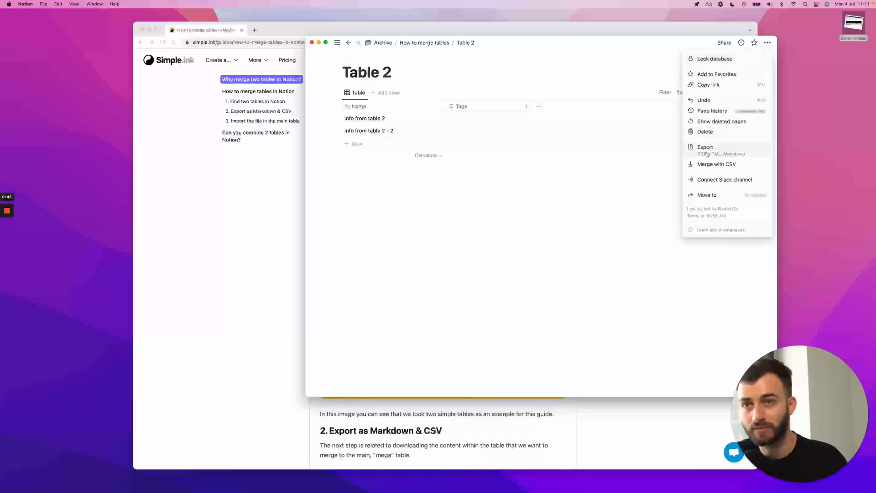
pyautogui.click(705, 147)
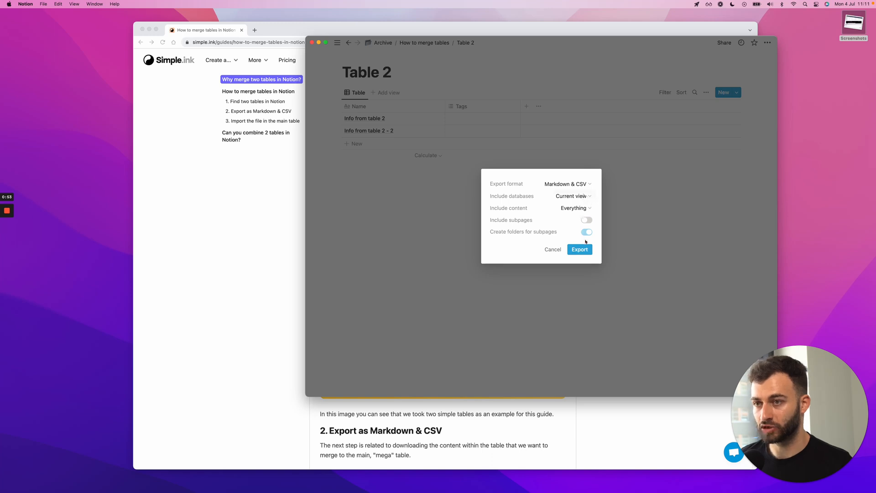
pyautogui.click(580, 249)
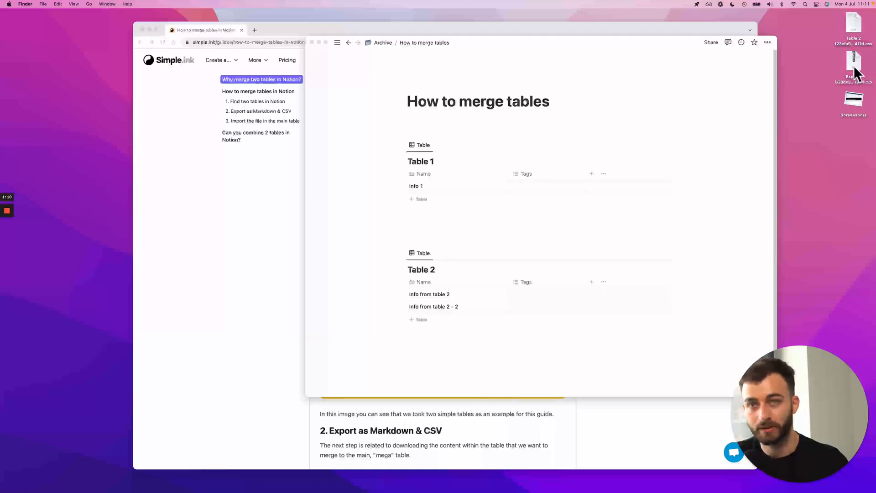
pyautogui.moveTo(817, 60)
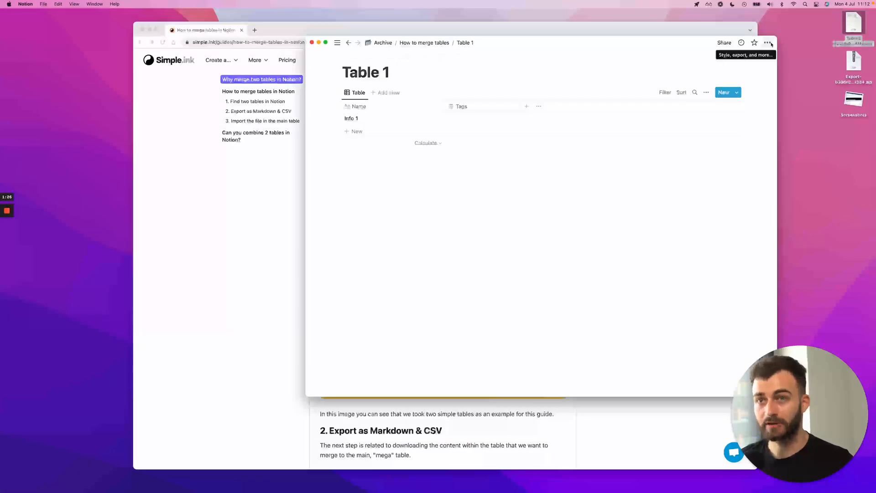
# Merge the exported Table 2 CSV from the Desktop into Table 1 via Merge with CSV.
pyautogui.click(769, 42)
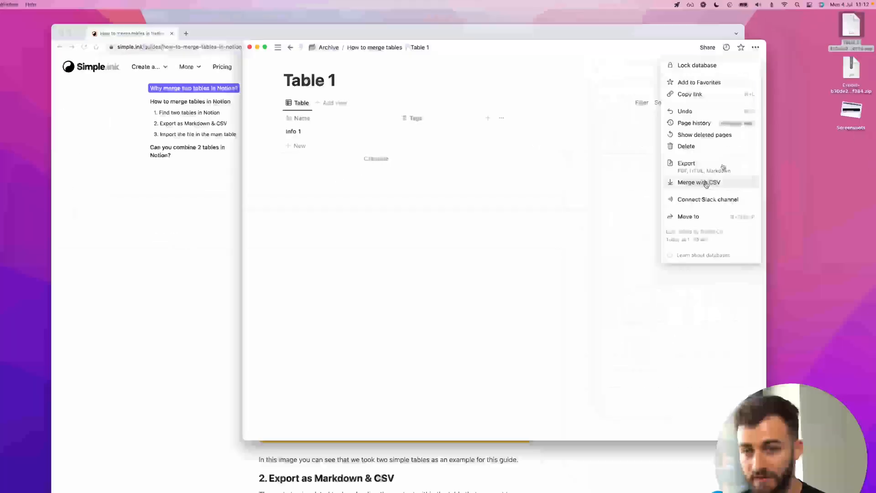
pyautogui.click(697, 182)
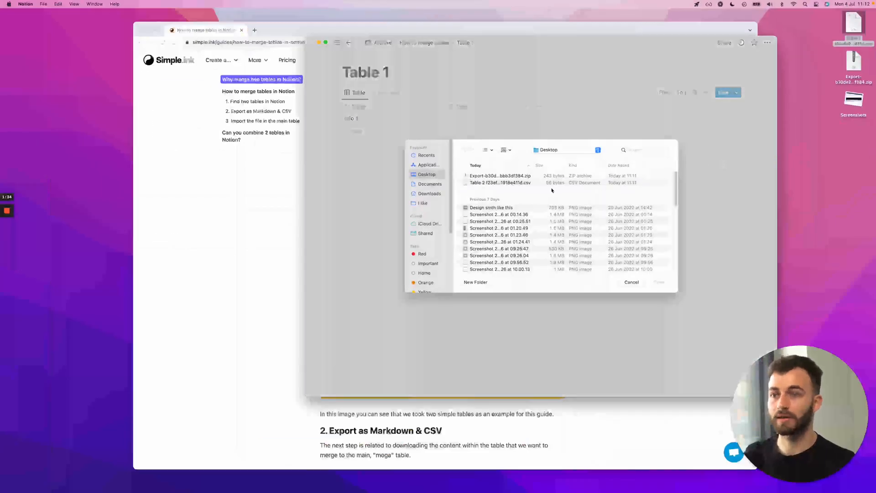
pyautogui.click(500, 183)
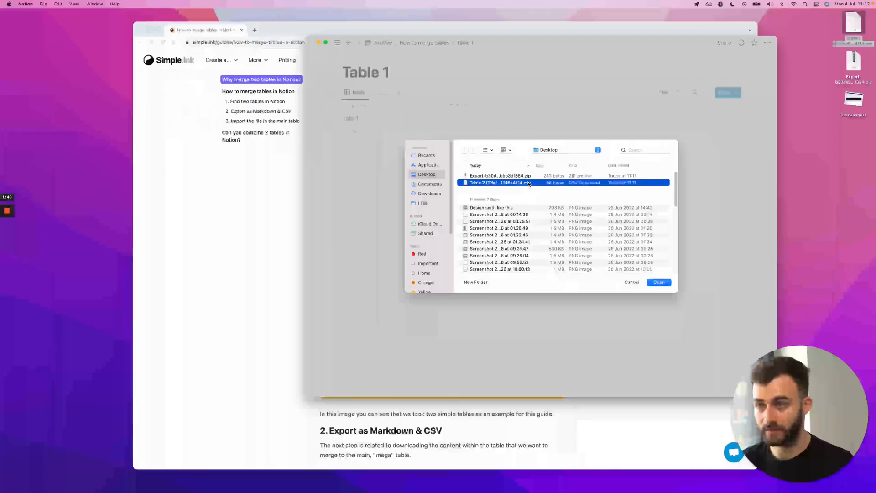
pyautogui.click(658, 282)
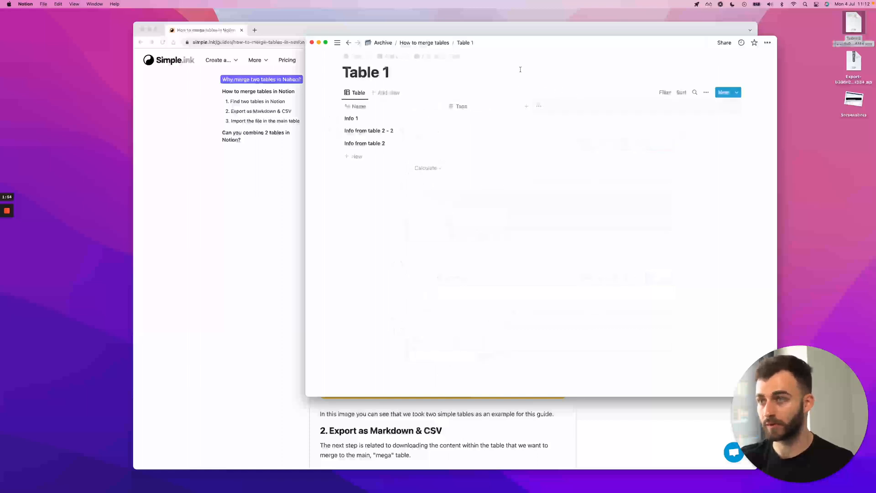
pyautogui.click(767, 43)
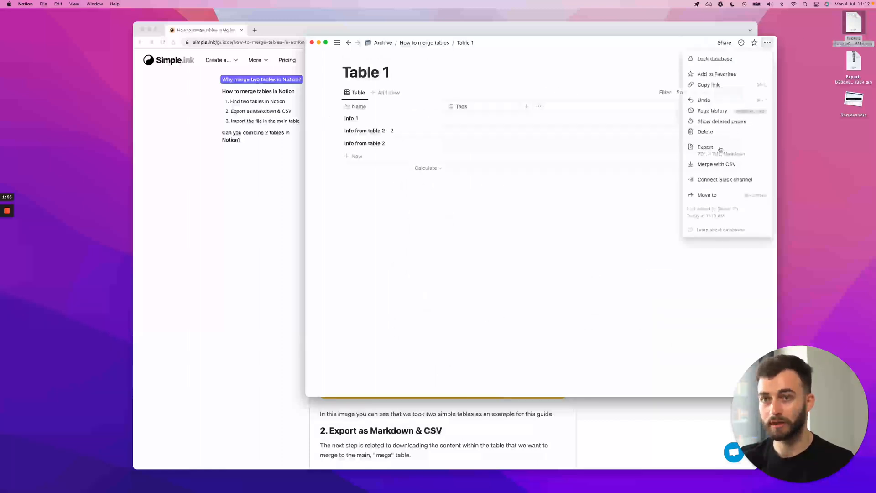
pyautogui.click(706, 147)
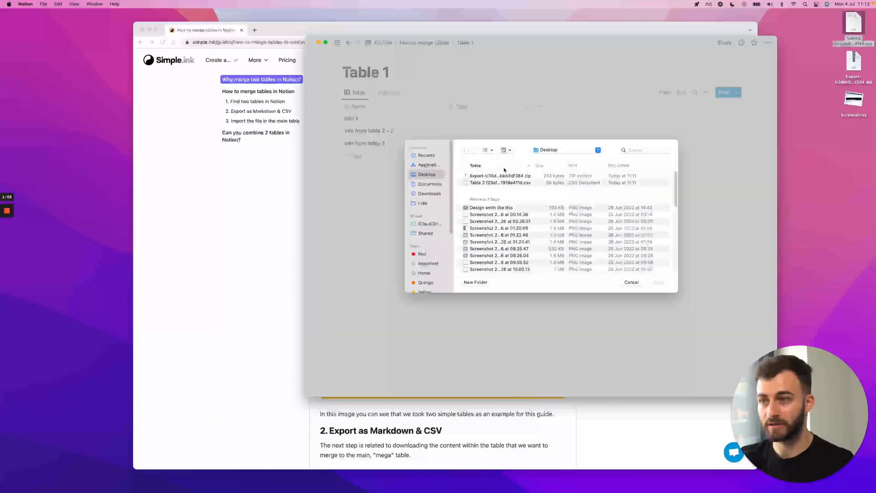
pyautogui.click(500, 175)
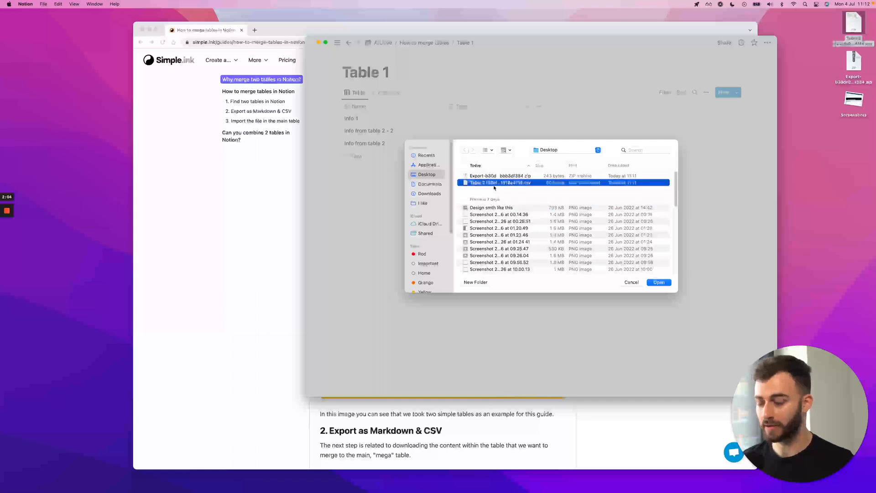
pyautogui.click(659, 282)
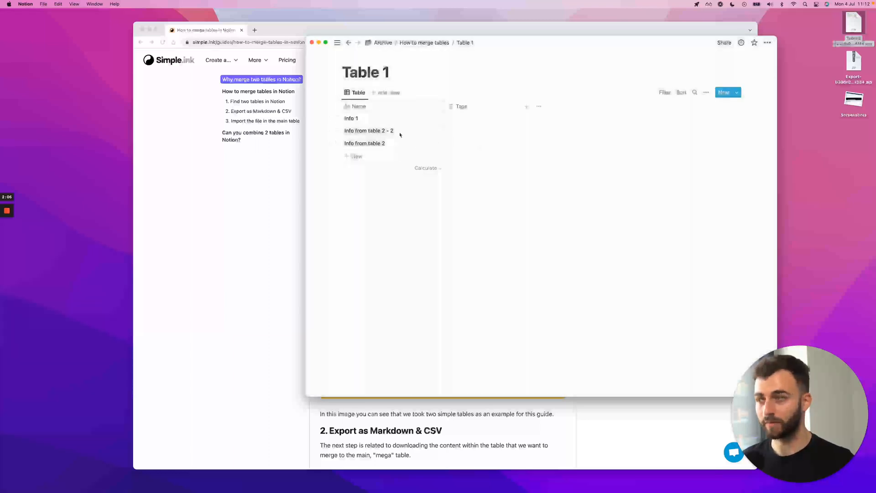